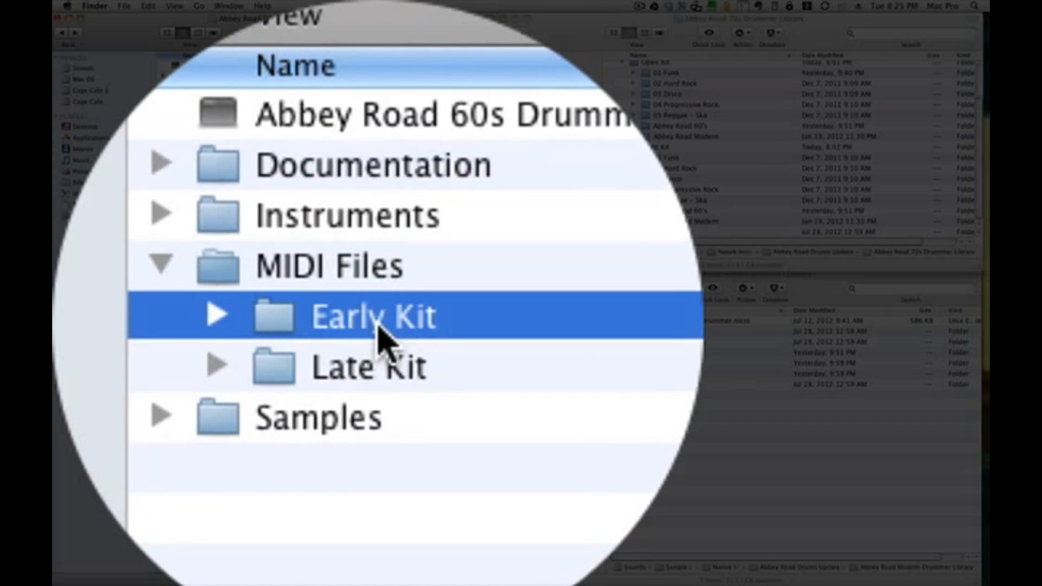
Step: Right-click the Early Kit folder under Abbey Road 60s Drummer > MIDI Files
right_click(373, 316)
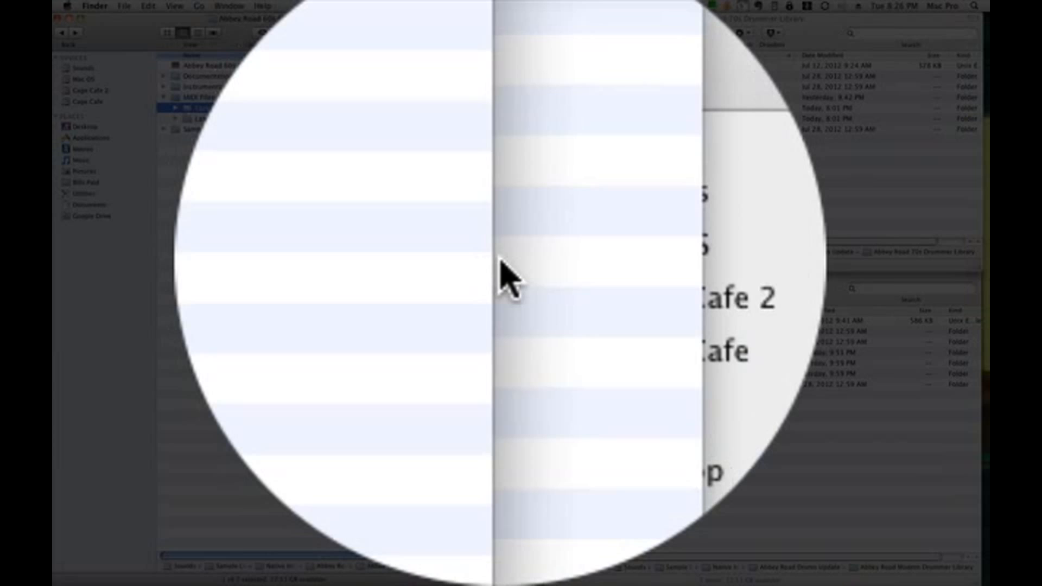
Step: Select the More Midi folder to alias it into the Early Kit groove folder
click(299, 124)
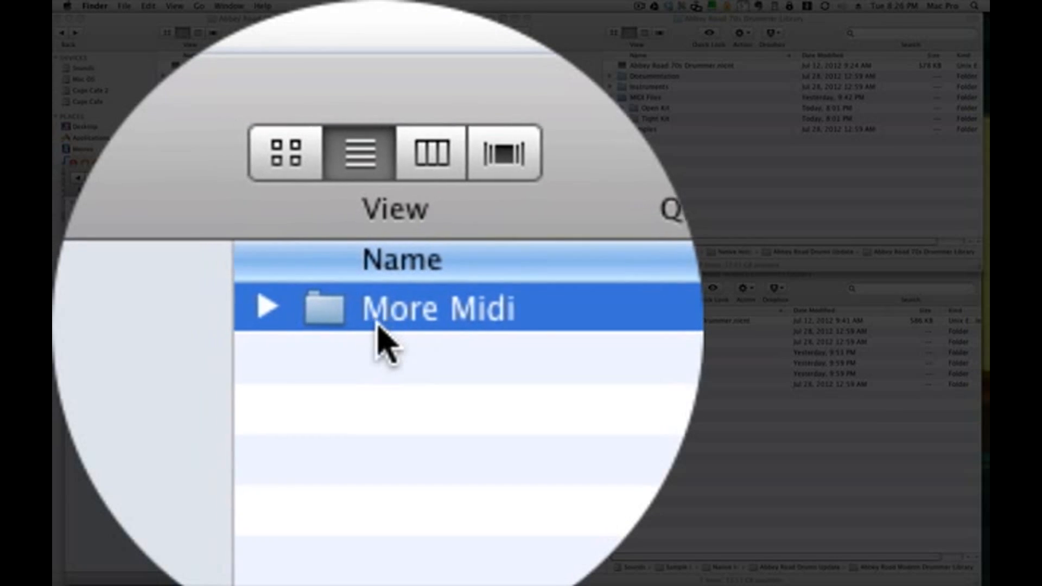
click(268, 308)
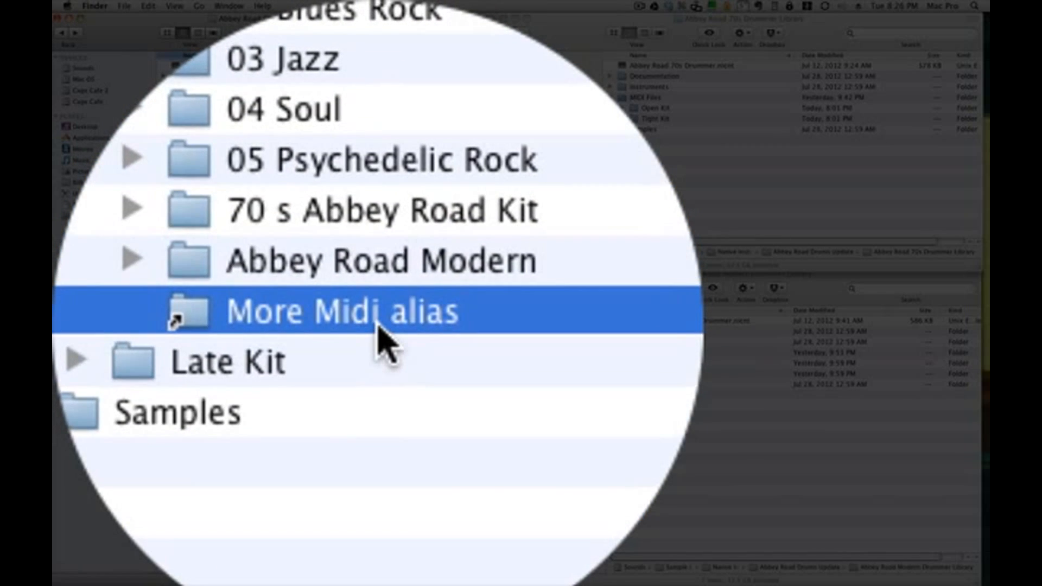
right_click(359, 313)
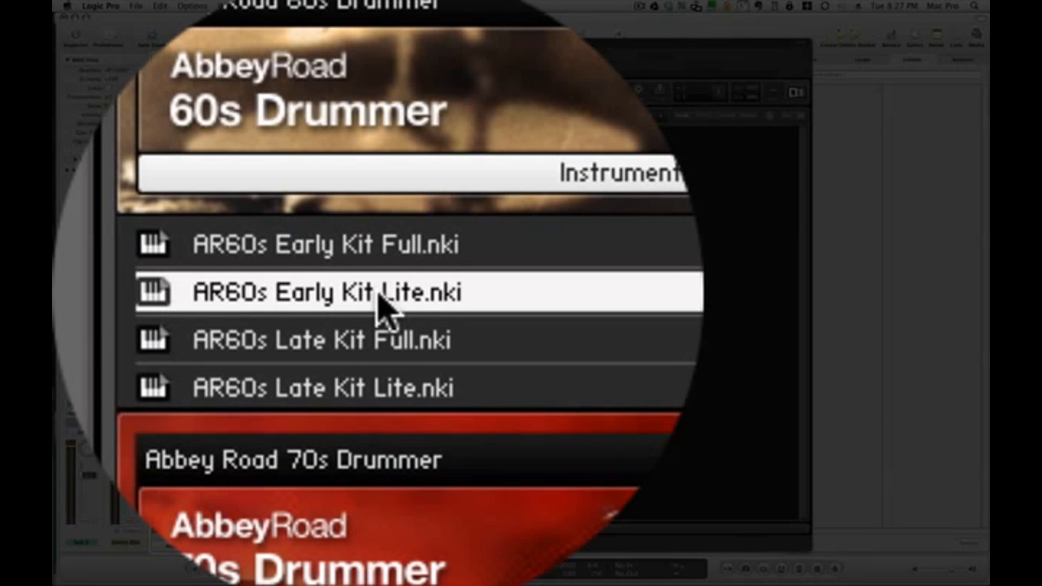
Step: Load AR60s Early Kit Lite.nki, open its Grooves page and preview '01 8th Snare Perc'
click(325, 292)
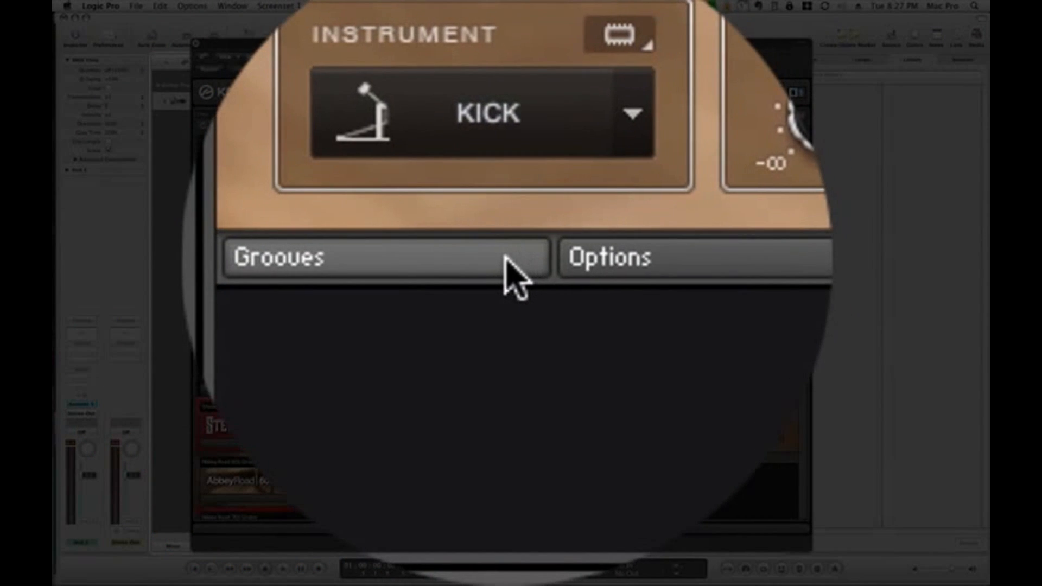
click(382, 258)
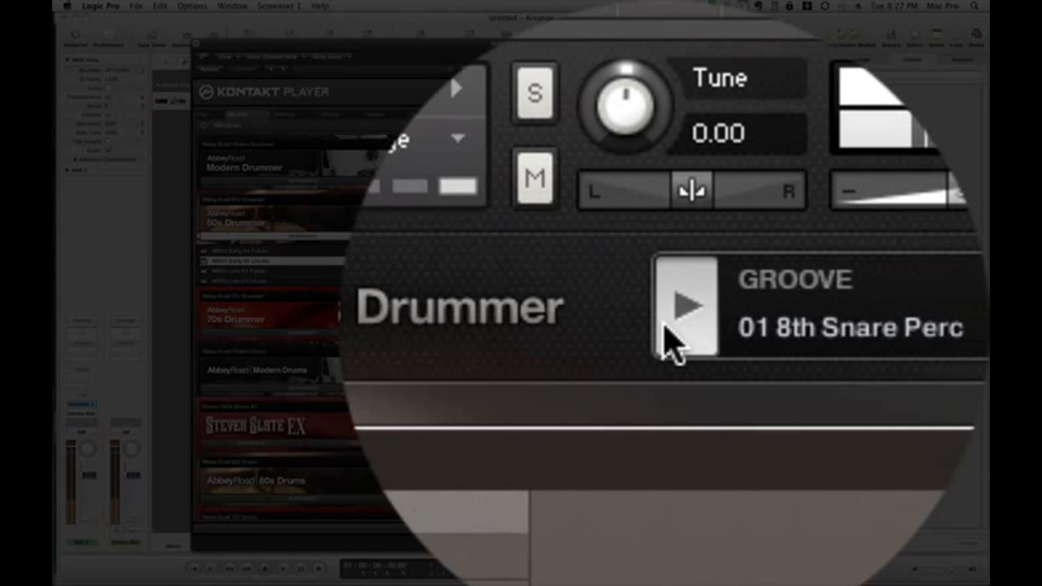
click(688, 308)
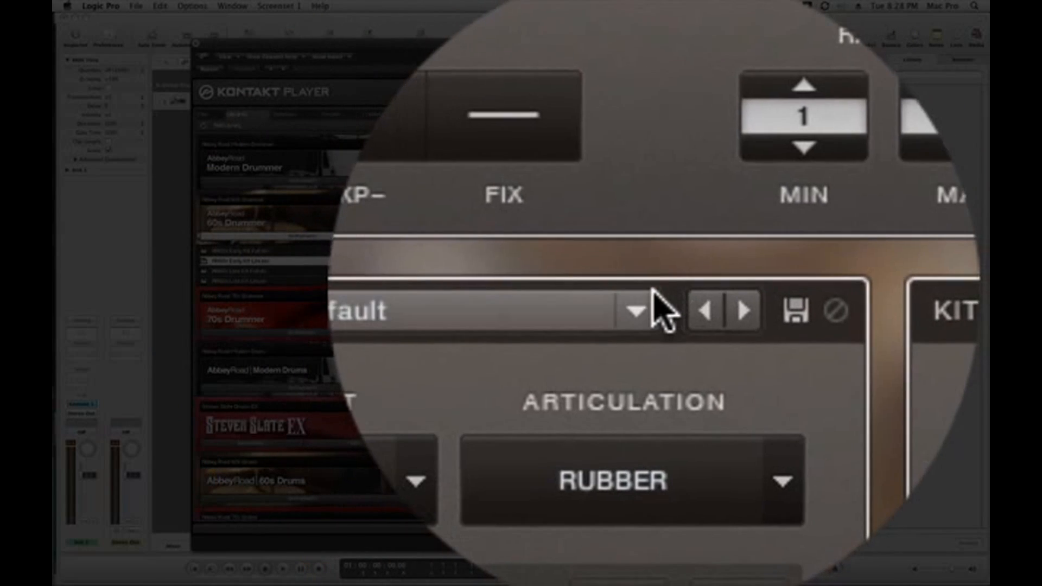
Step: Open the Groove Browser and confirm More Midi is listed among the folders
click(635, 310)
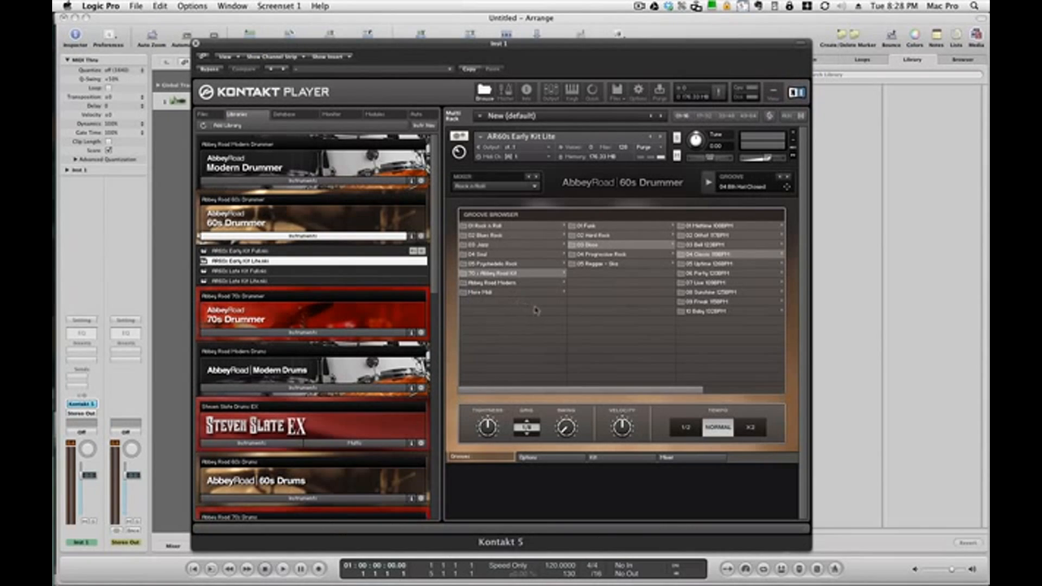
mouse_move(535, 340)
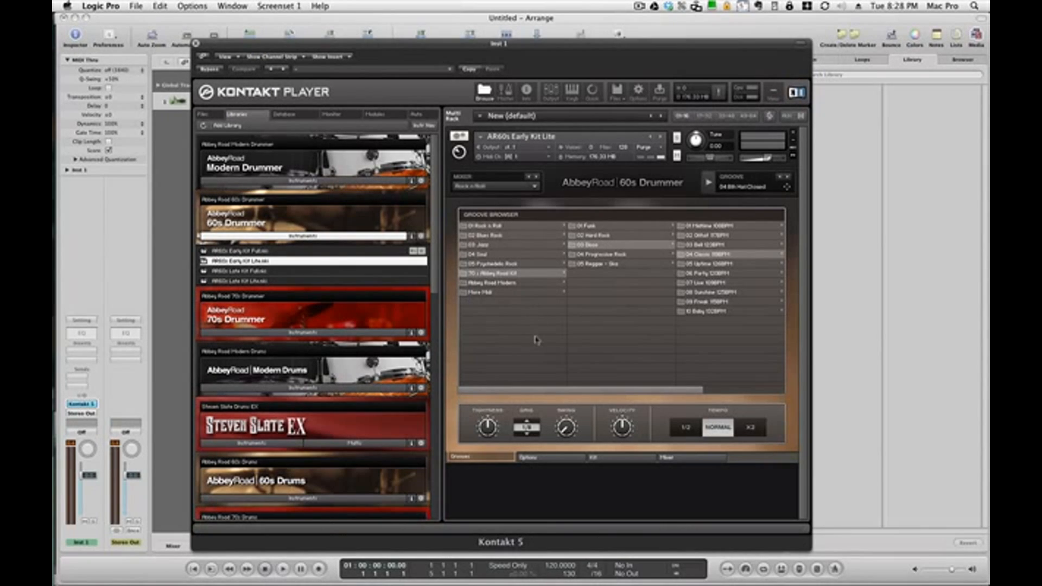